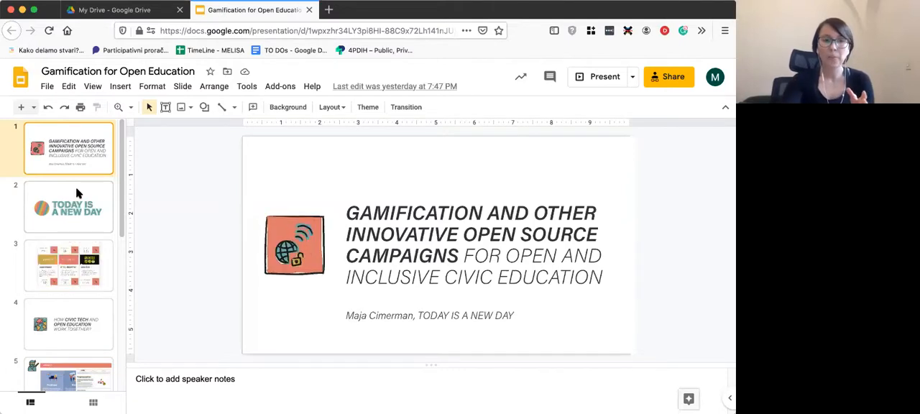
Show slide 2, the 'TODAY IS A NEW DAY' slide with the striped circle.
click(68, 207)
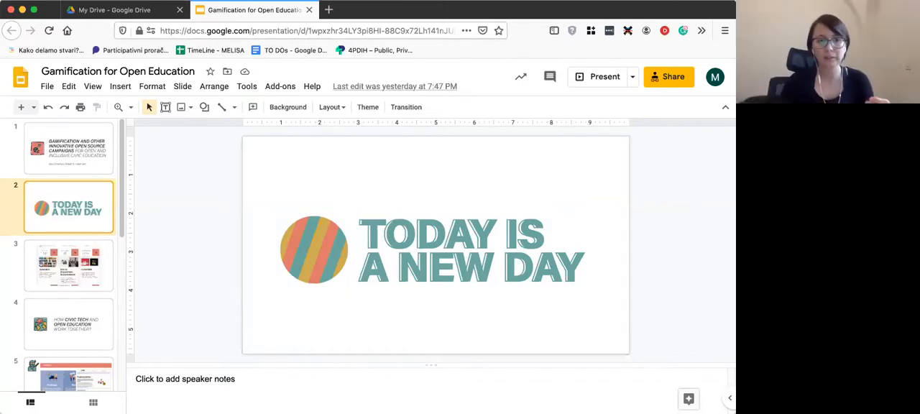
Show slide 3, the project cards including PARLAMETAR.HR and air-quality chips.
click(68, 267)
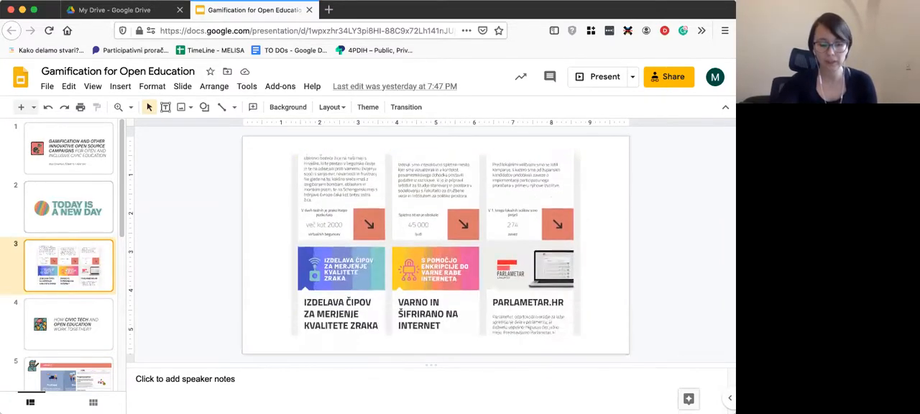
Show slide 4 on how civic tech and open education work together.
click(69, 323)
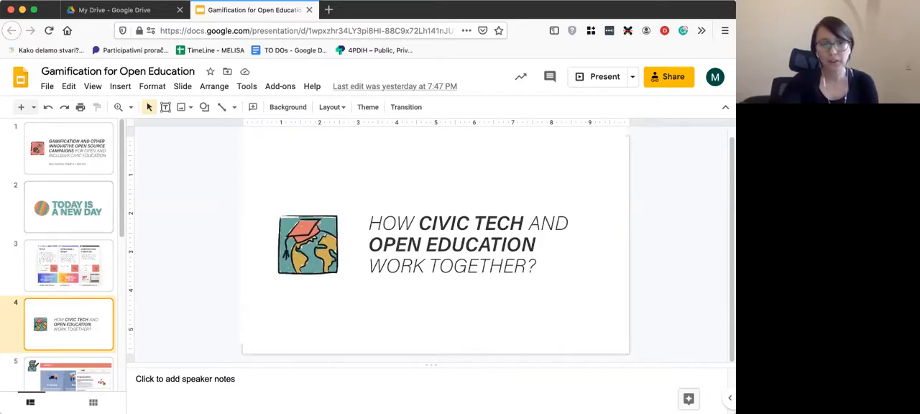
scroll(down, 3)
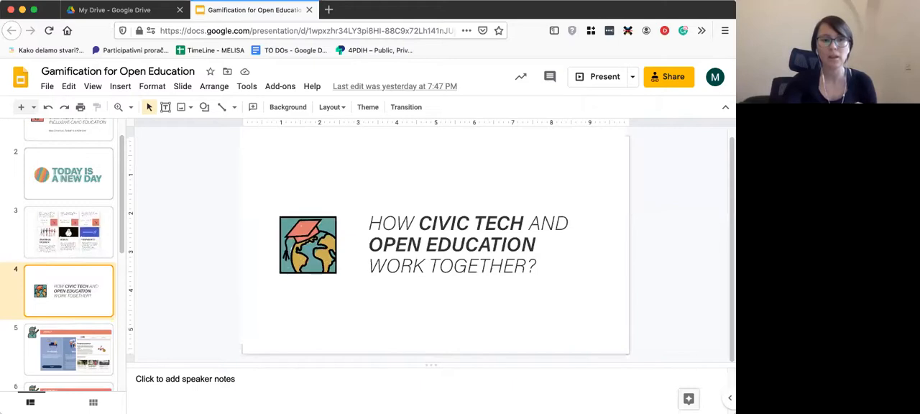
Present the Impact slide, then move on to the Community slide.
click(66, 350)
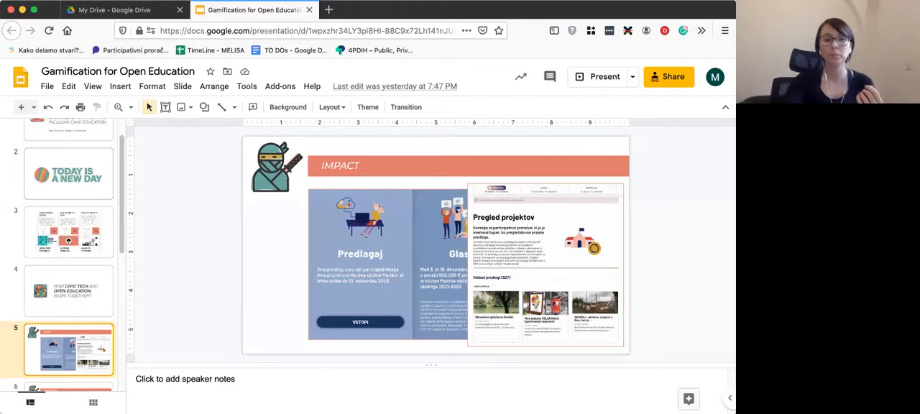
click(69, 355)
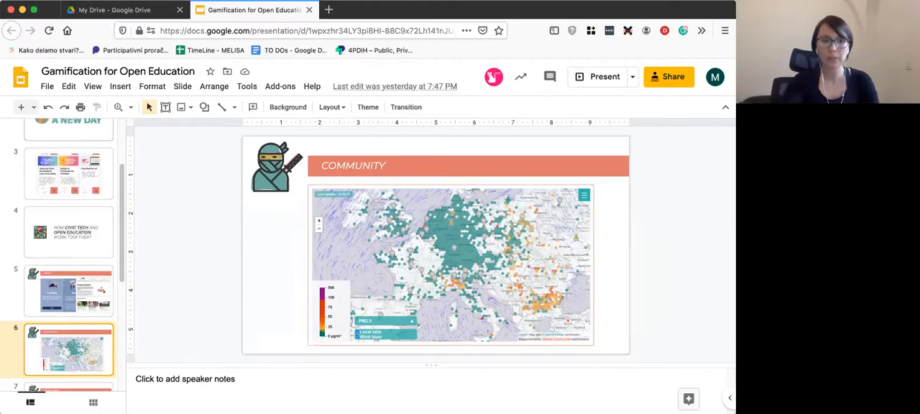
Advance from the Community slide to slide 7.
click(66, 355)
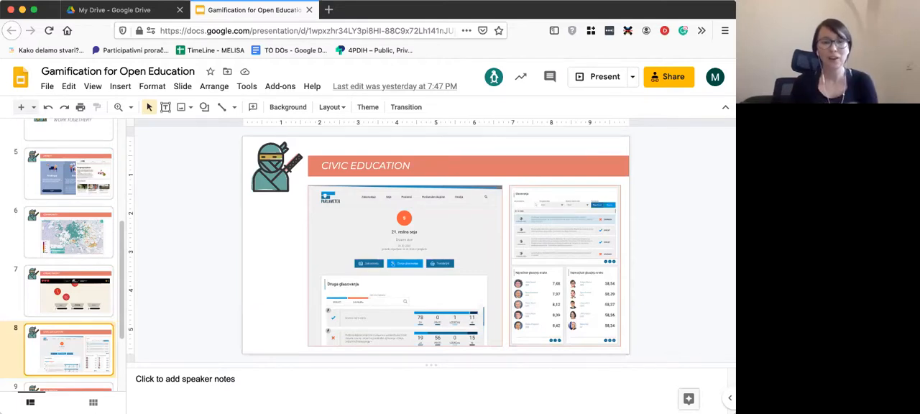
Show the Innovation slide, then the closing THANK YOU! slide.
click(70, 350)
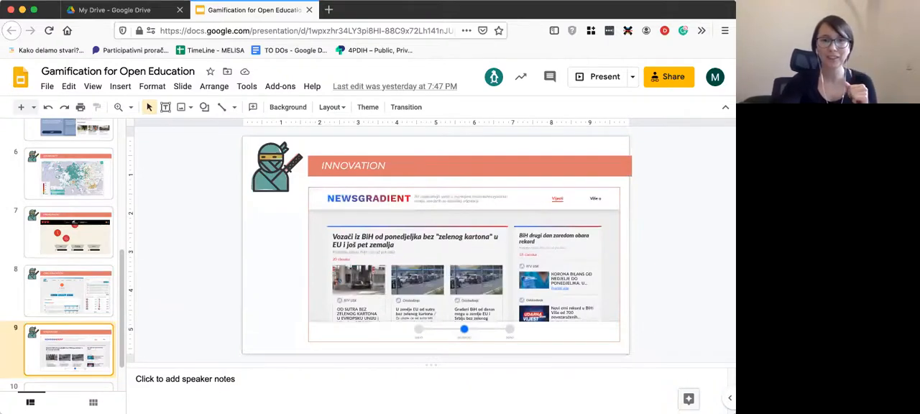
click(69, 360)
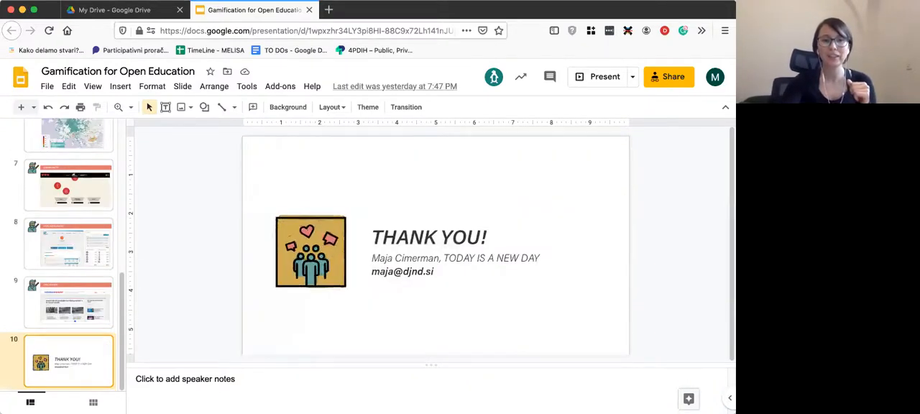